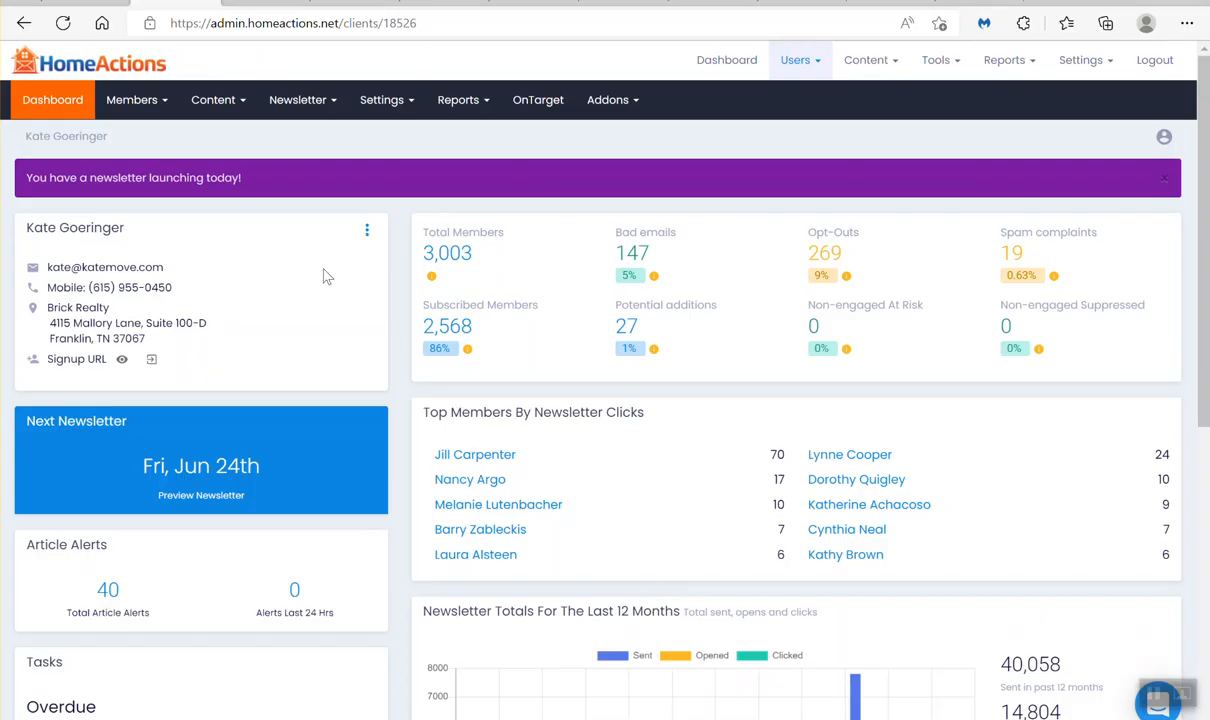
# Preview the upcoming newsletter to see its current banners.
pyautogui.click(201, 495)
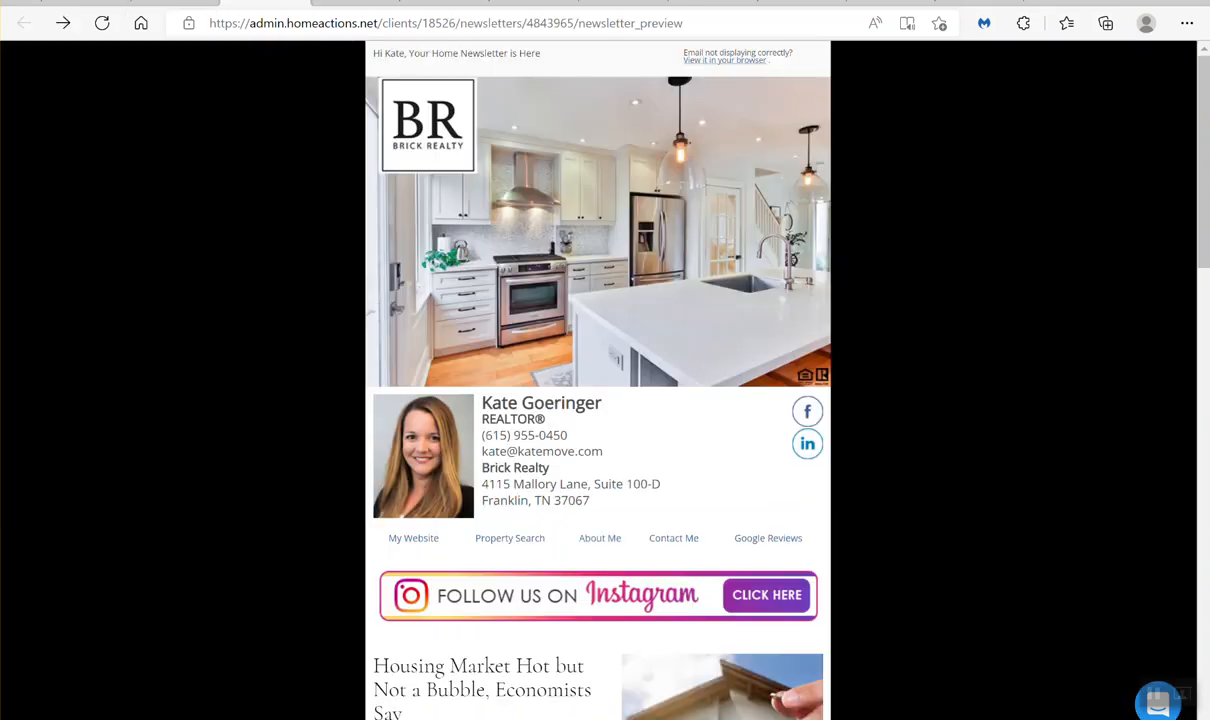
pyautogui.moveTo(910, 588)
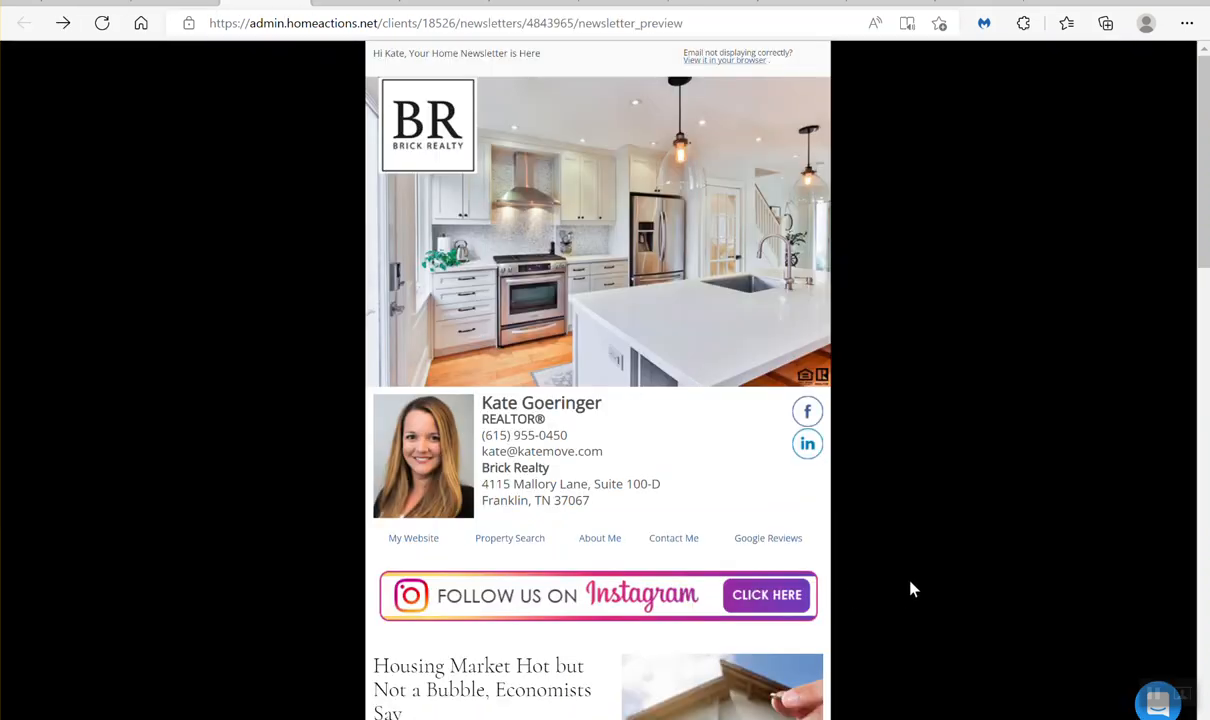
pyautogui.moveTo(620, 595)
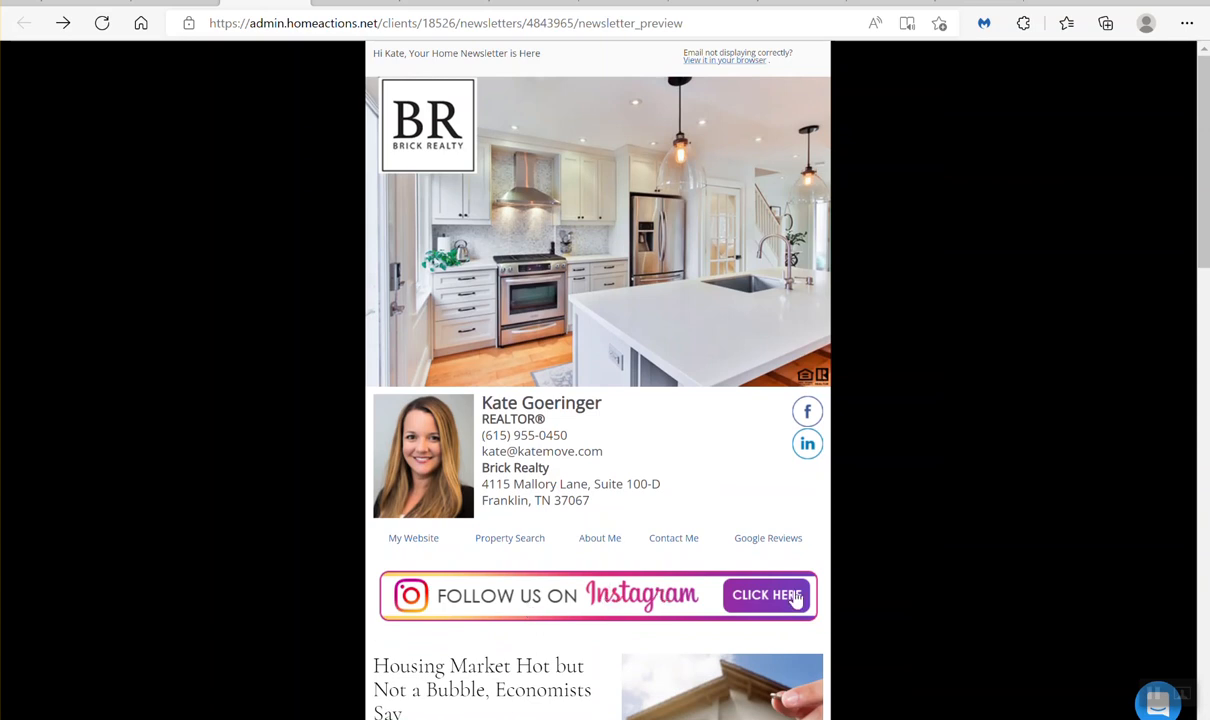
pyautogui.click(767, 595)
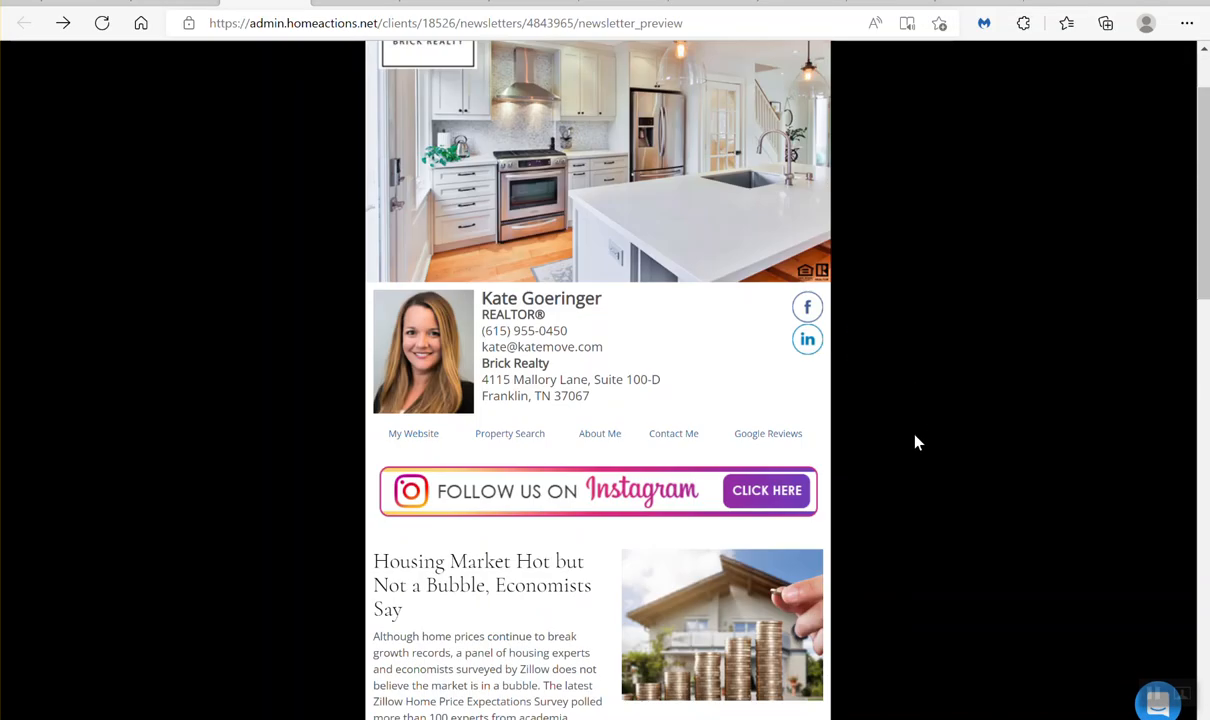
pyautogui.scroll(3)
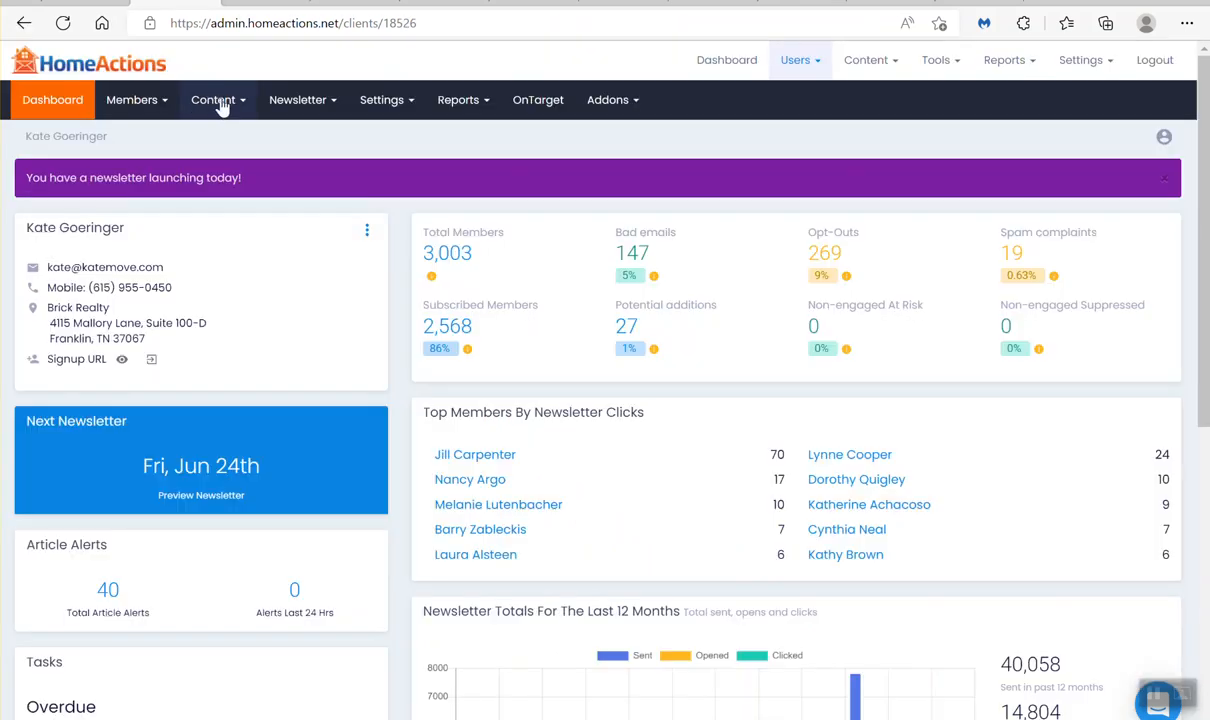
# Go to the Banner Library from the Content menu.
pyautogui.click(213, 99)
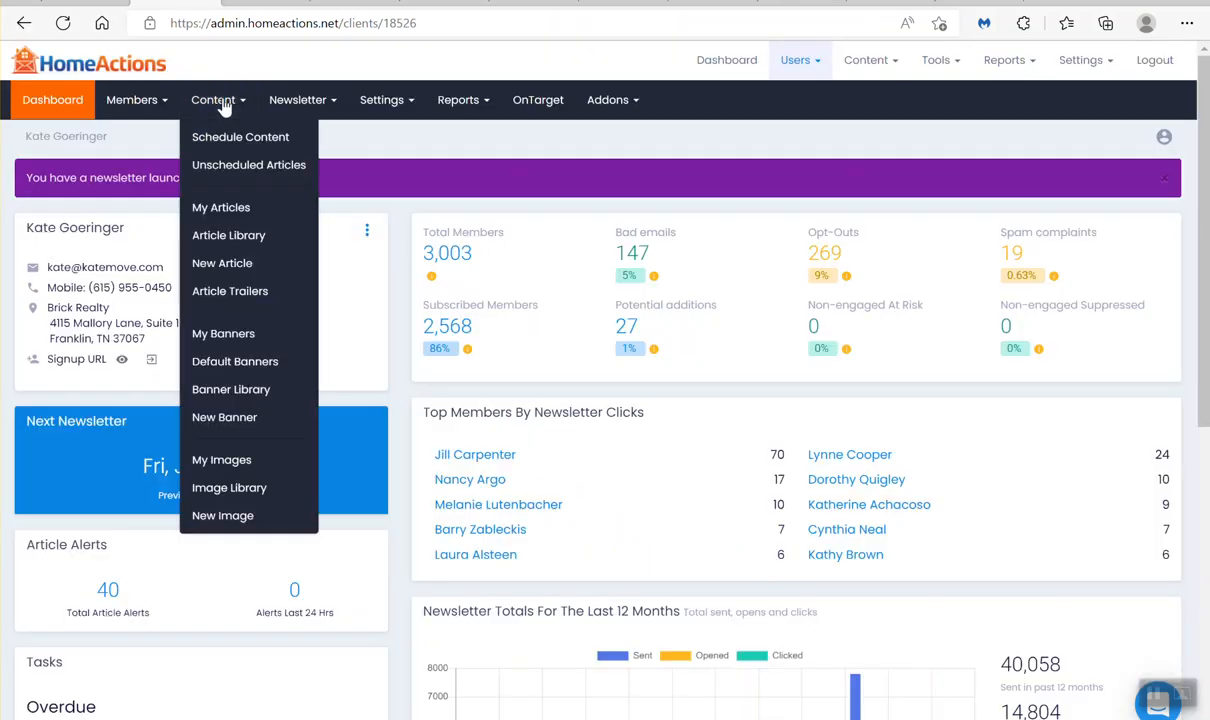
pyautogui.moveTo(230, 389)
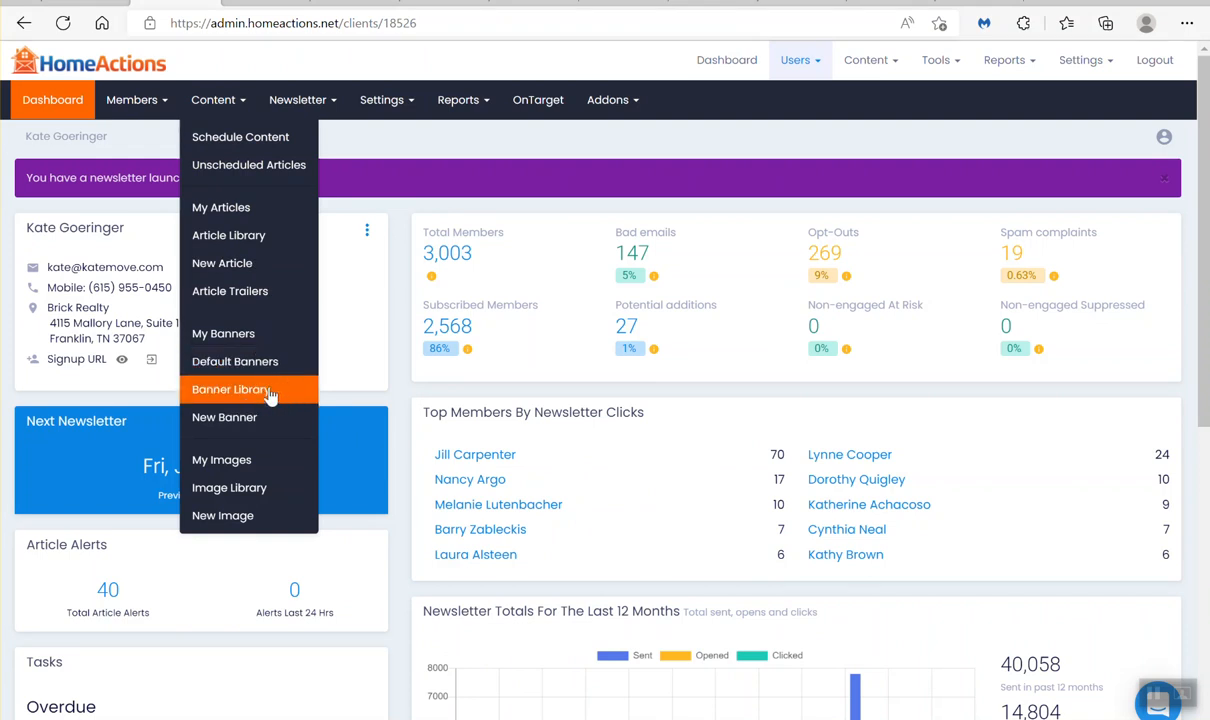
pyautogui.click(231, 389)
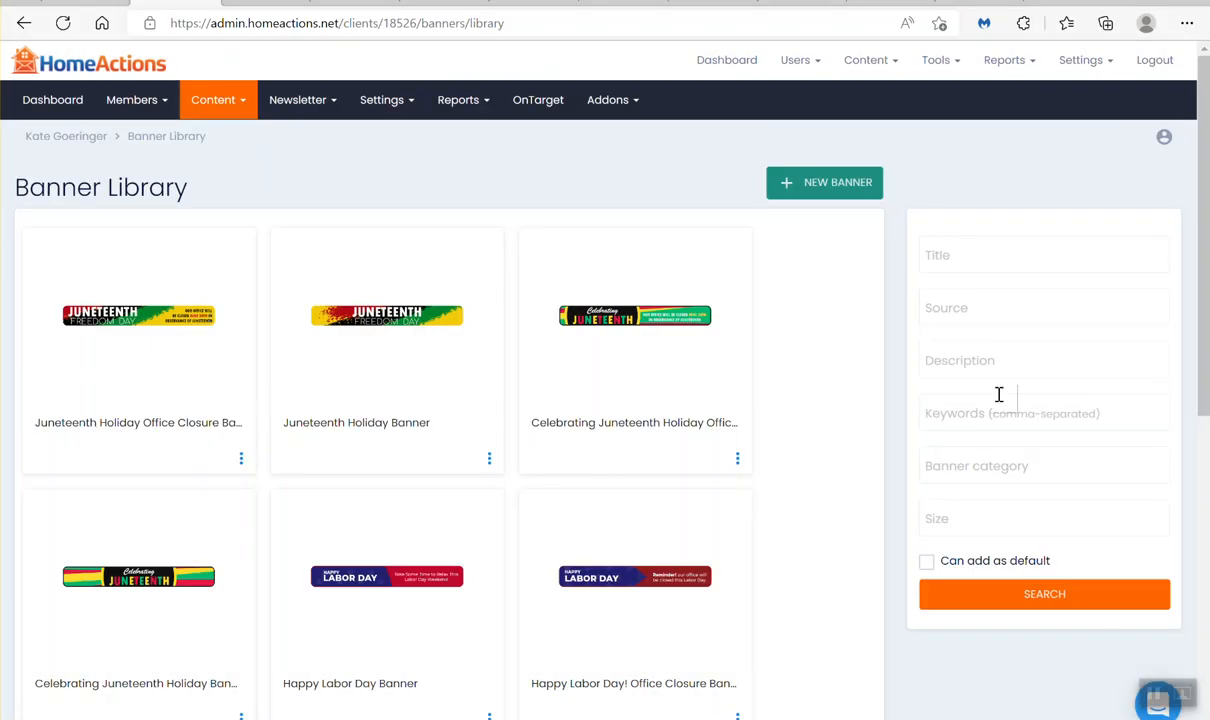
# Filter the Banner Library by the keyword 'Instagram' and browse the matching banners.
pyautogui.click(1044, 413)
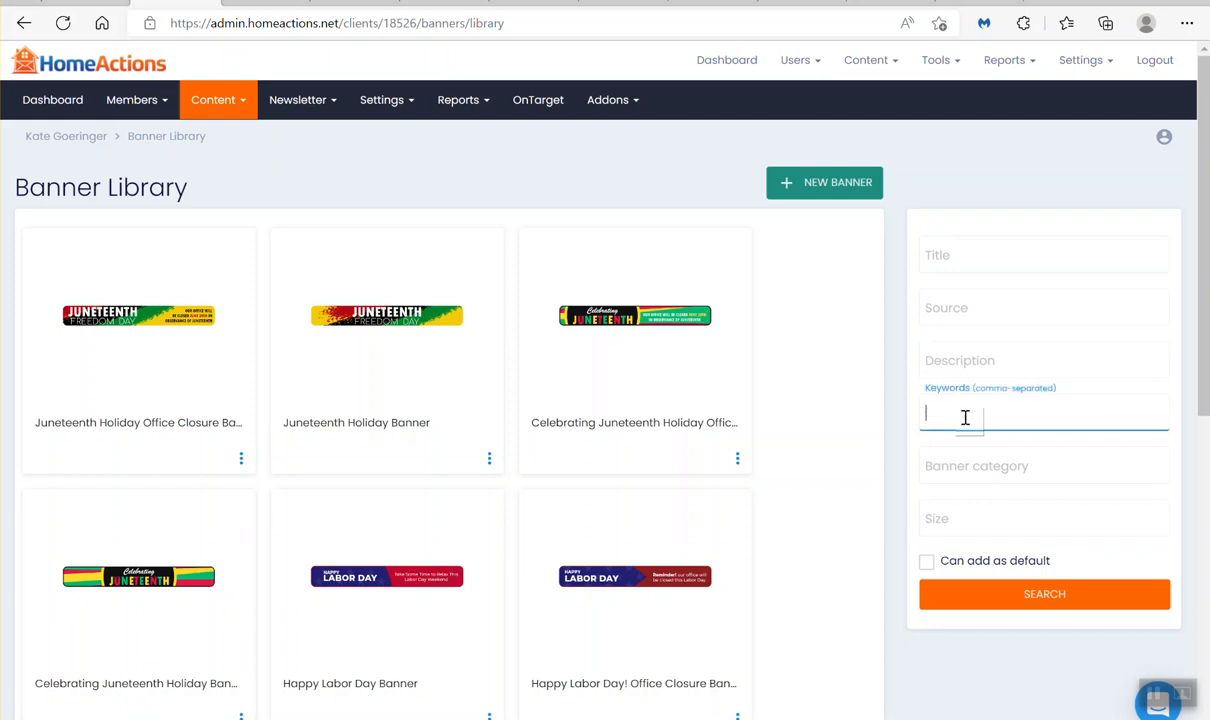
pyautogui.write('Instag')
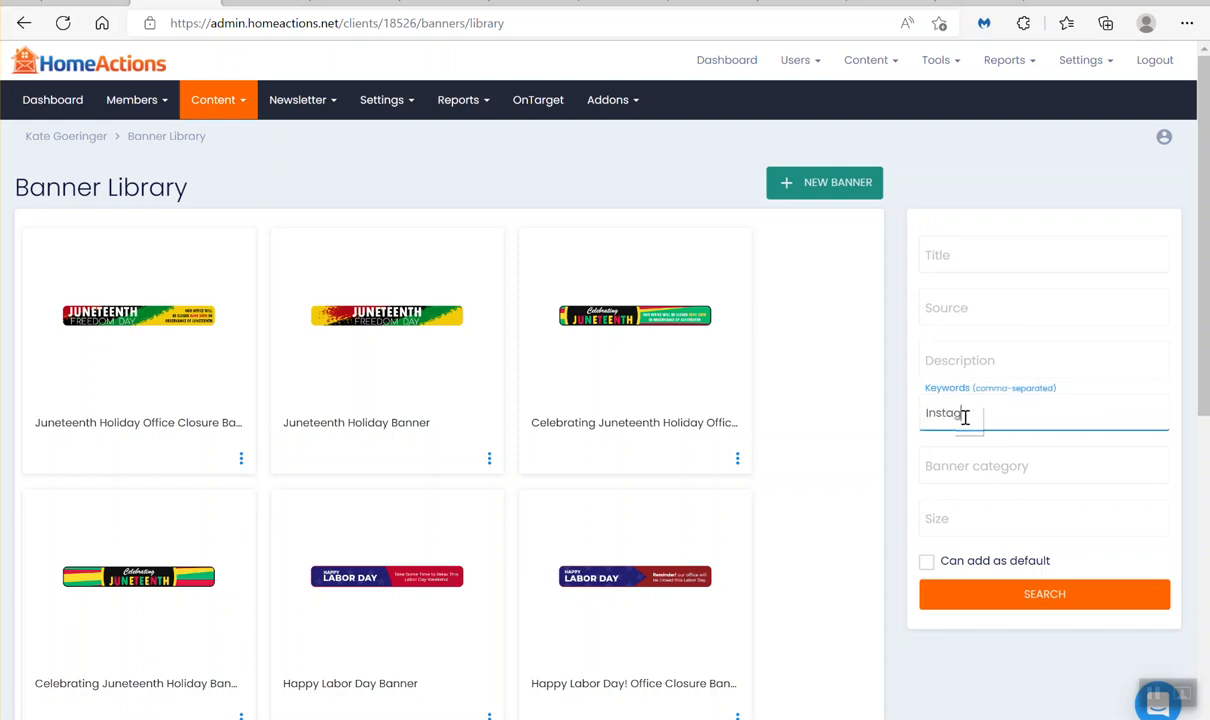
pyautogui.write('ram')
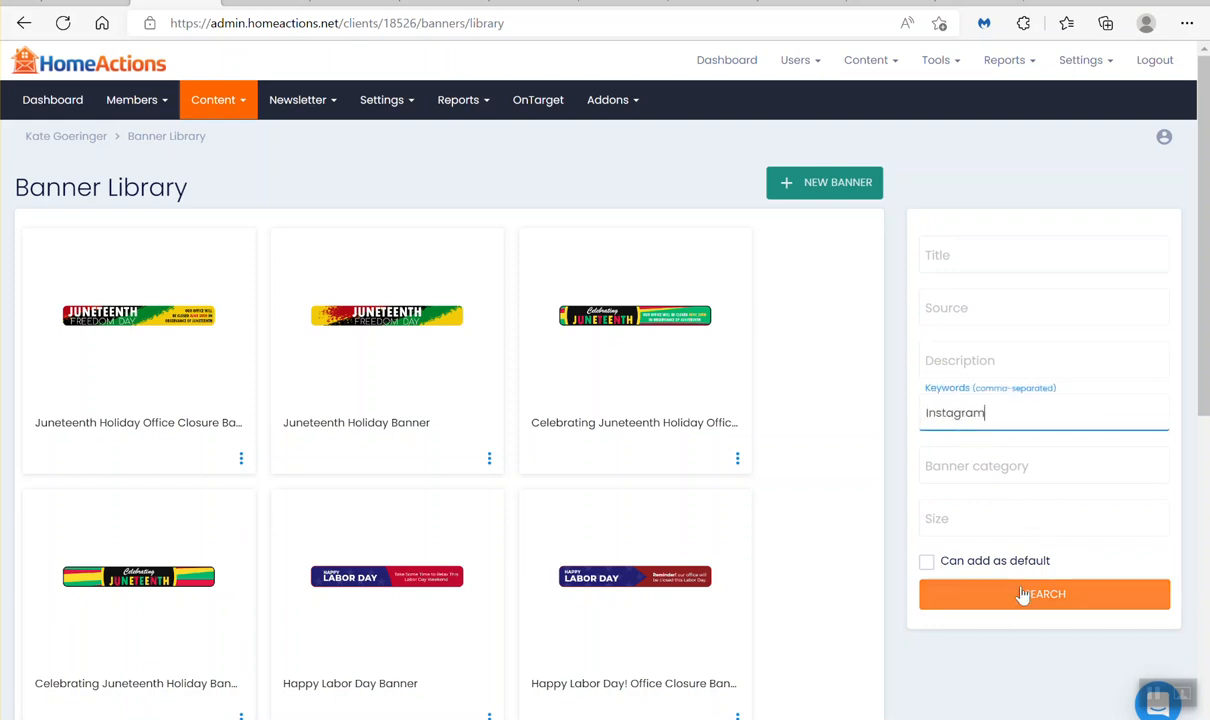
pyautogui.click(1043, 593)
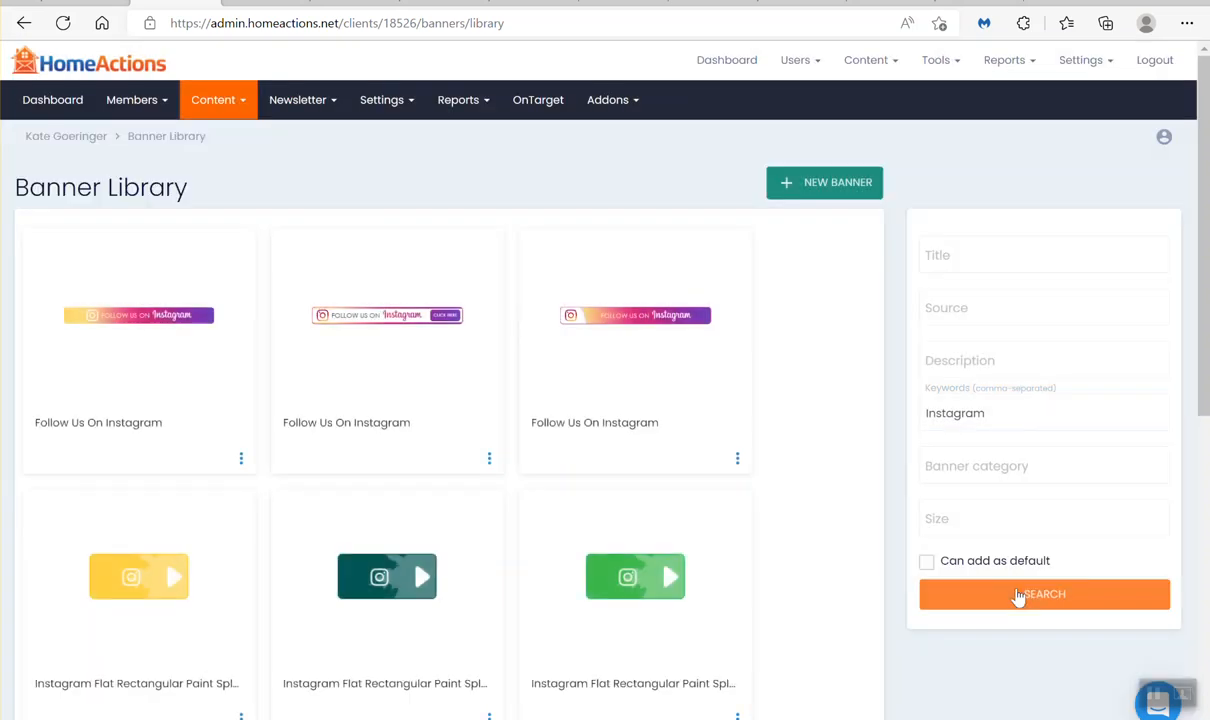
pyautogui.scroll(-3)
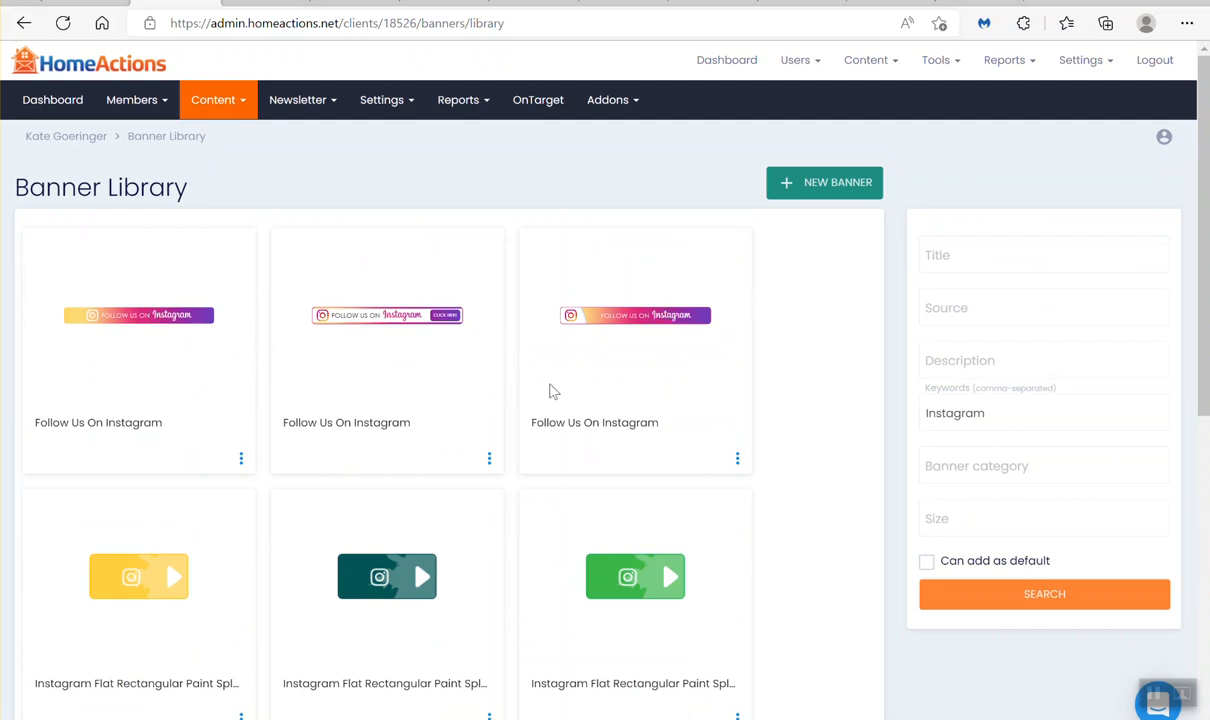
pyautogui.scroll(-3)
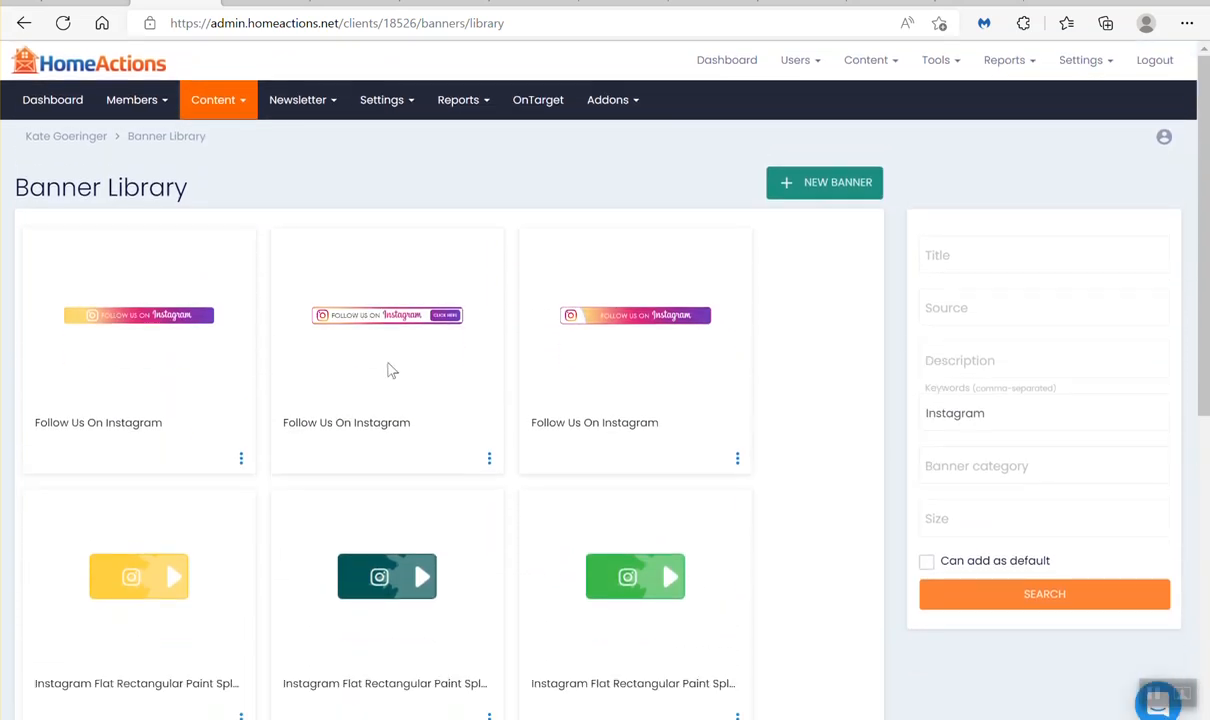
pyautogui.moveTo(420, 320)
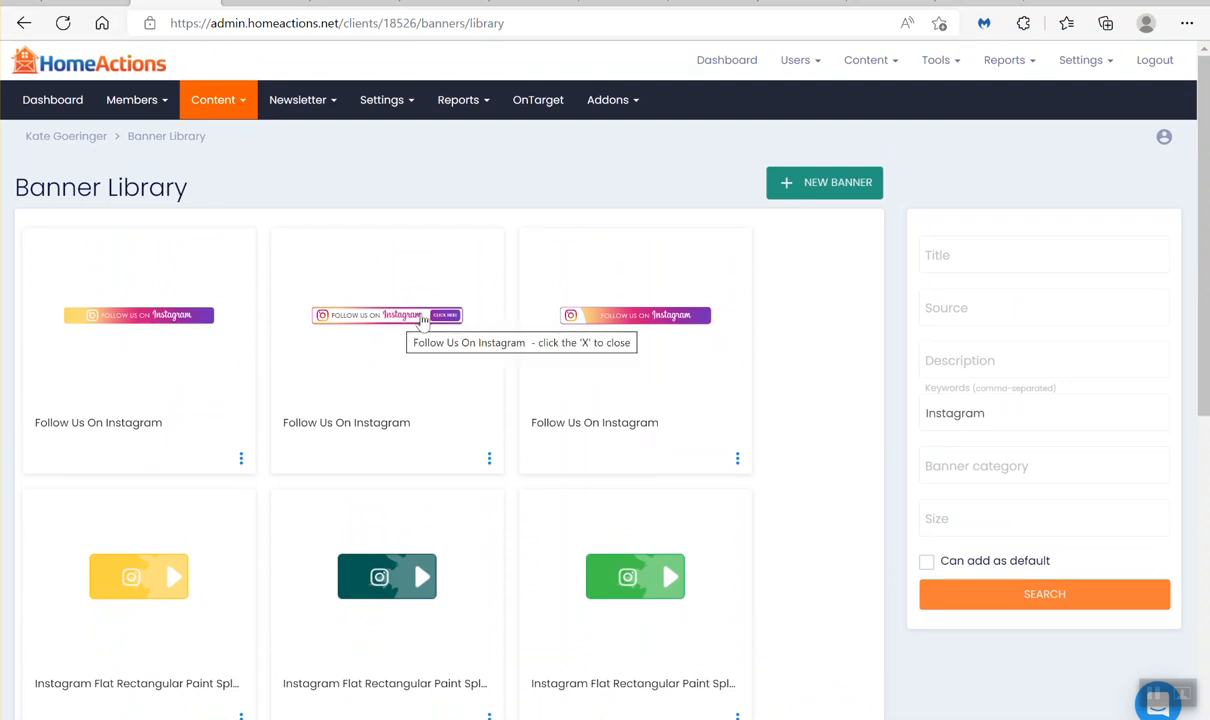
pyautogui.moveTo(490, 468)
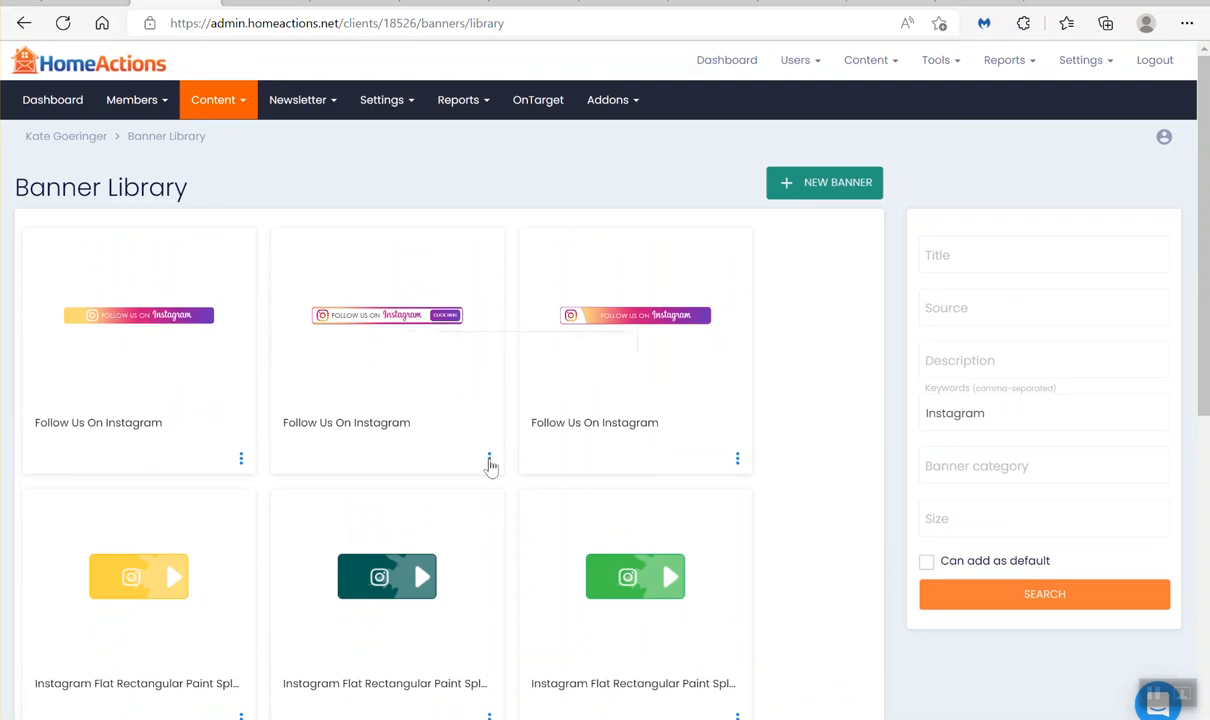
# Make the second Follow Us On Instagram banner a default and choose its newsletter position.
pyautogui.click(489, 458)
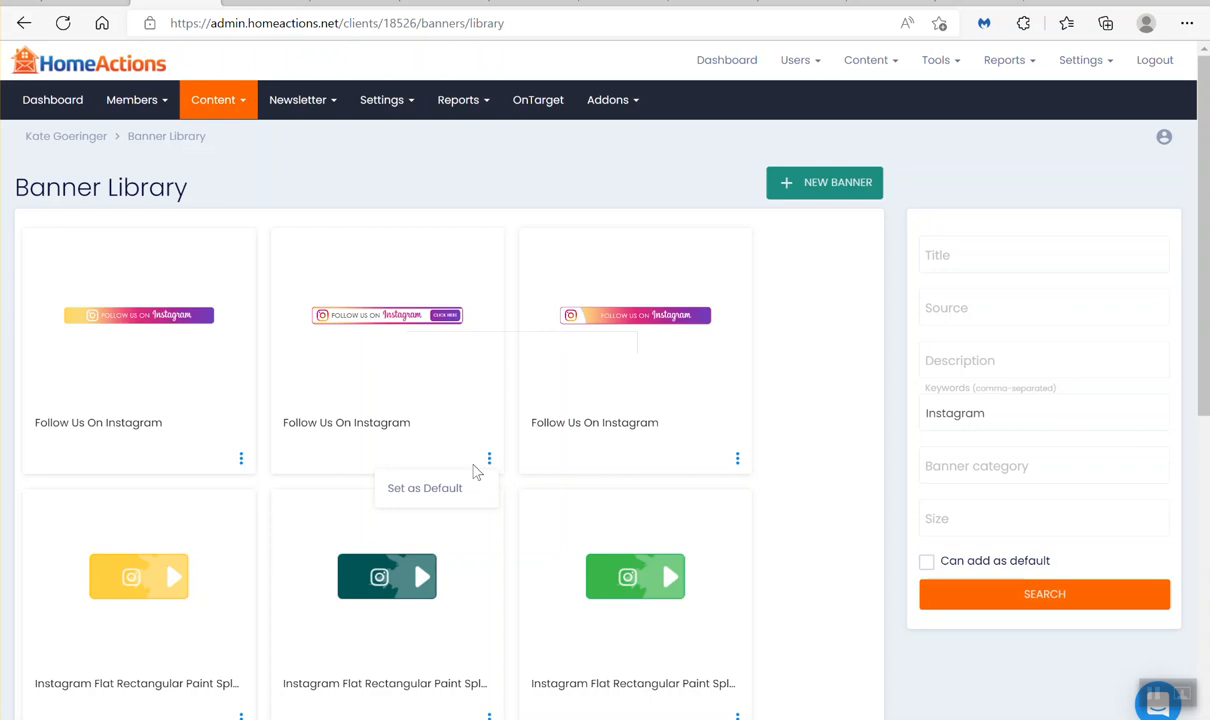
pyautogui.click(424, 488)
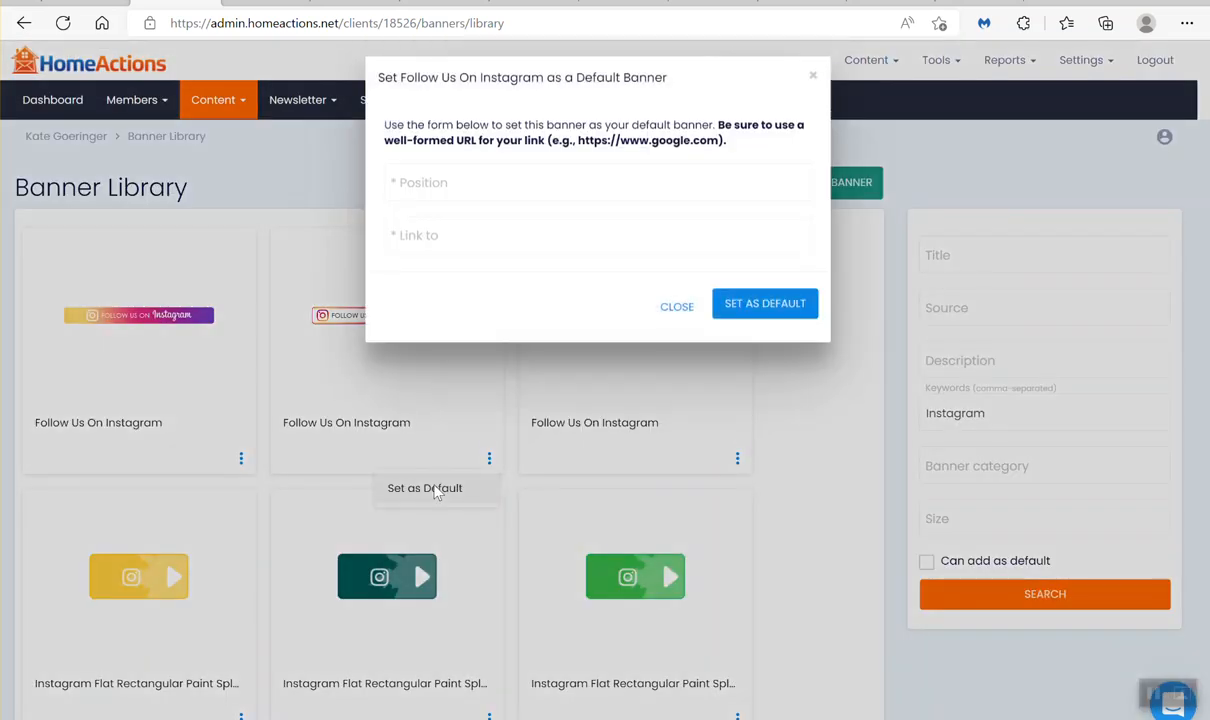
pyautogui.click(597, 182)
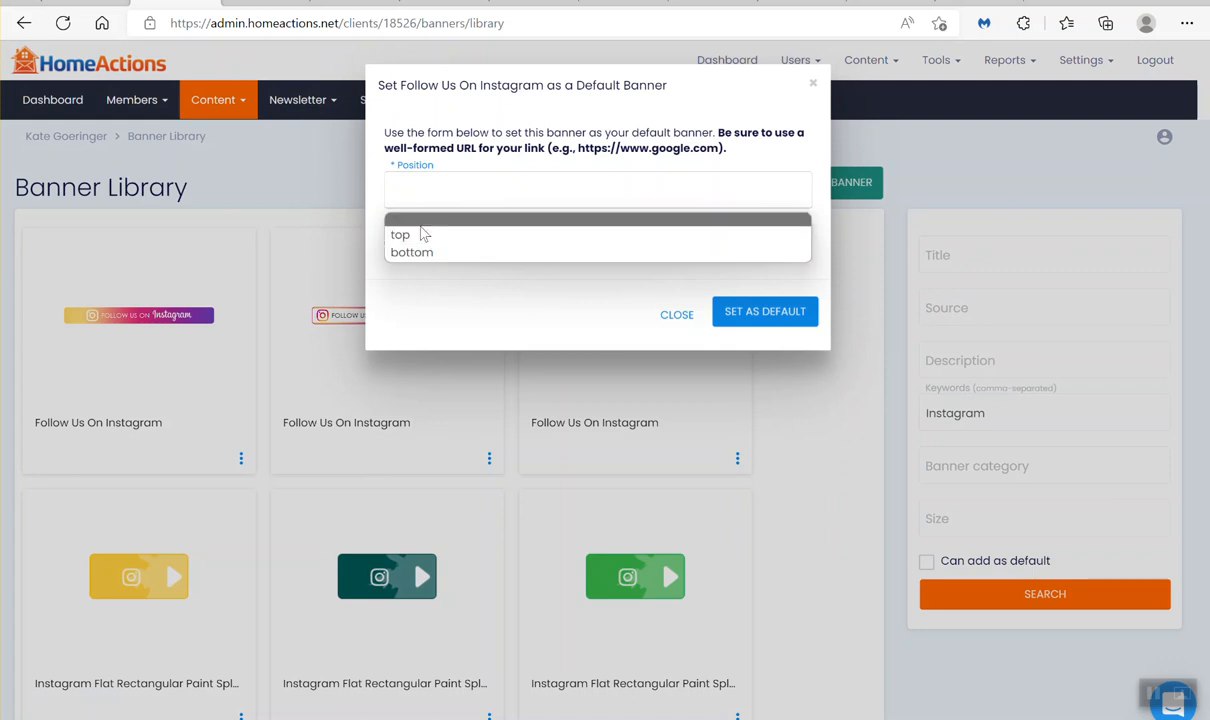
pyautogui.click(400, 234)
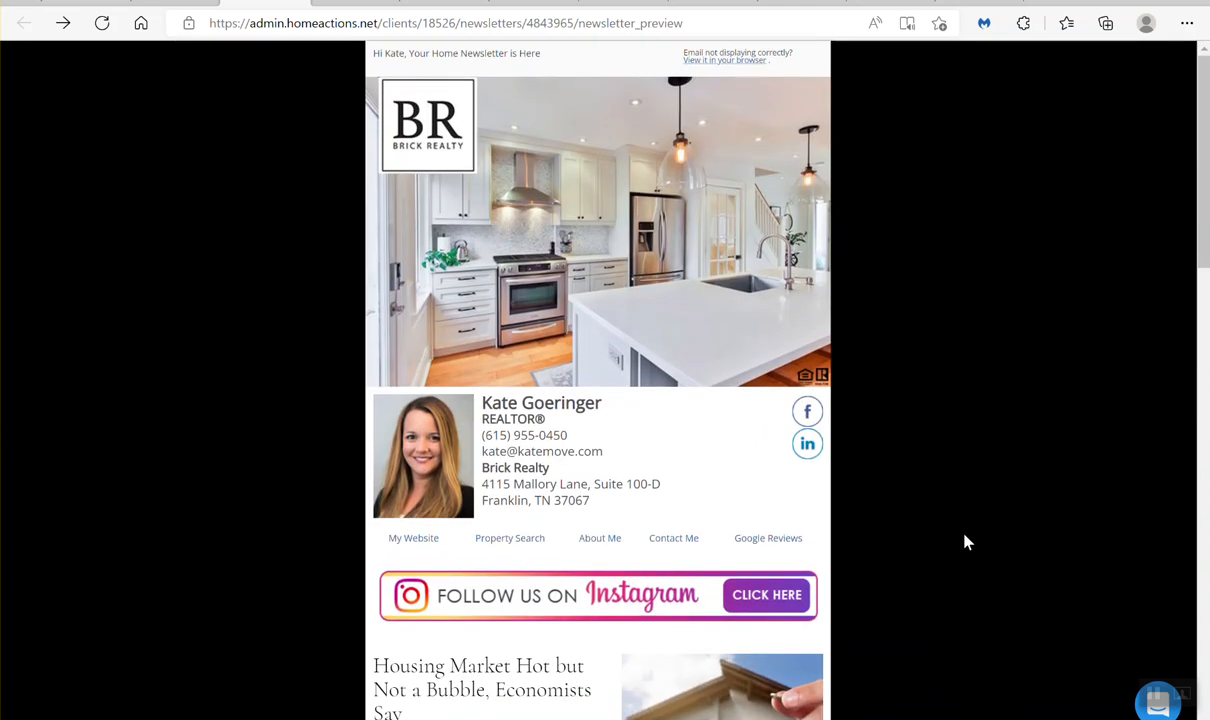
pyautogui.moveTo(938, 591)
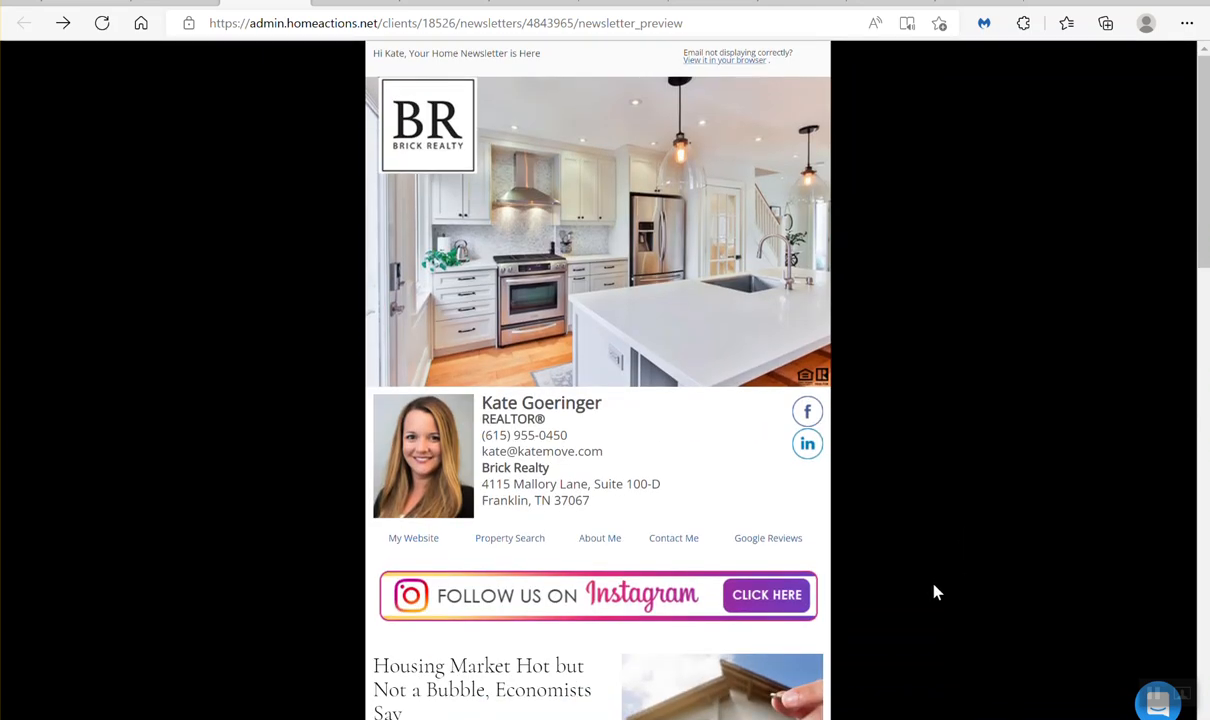